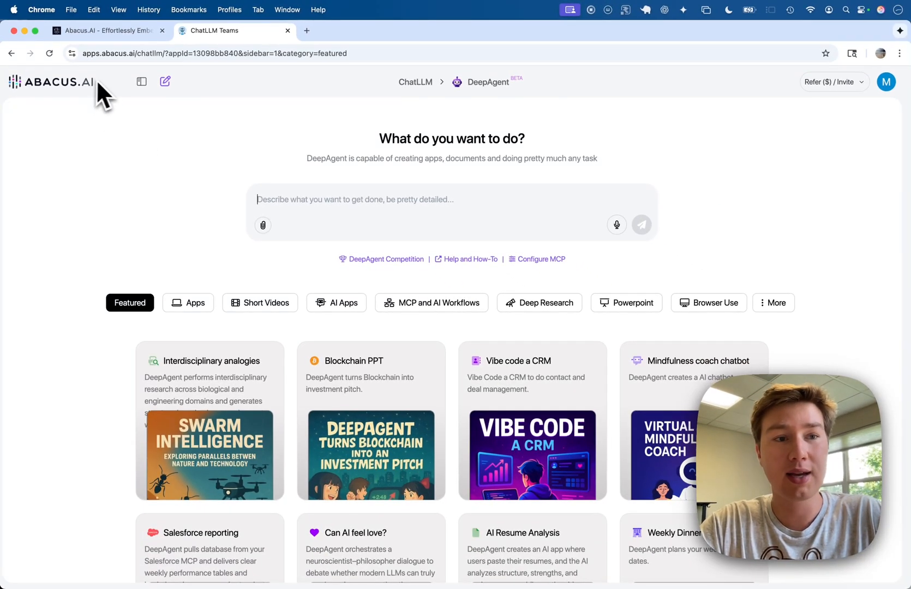
pyautogui.moveTo(496, 93)
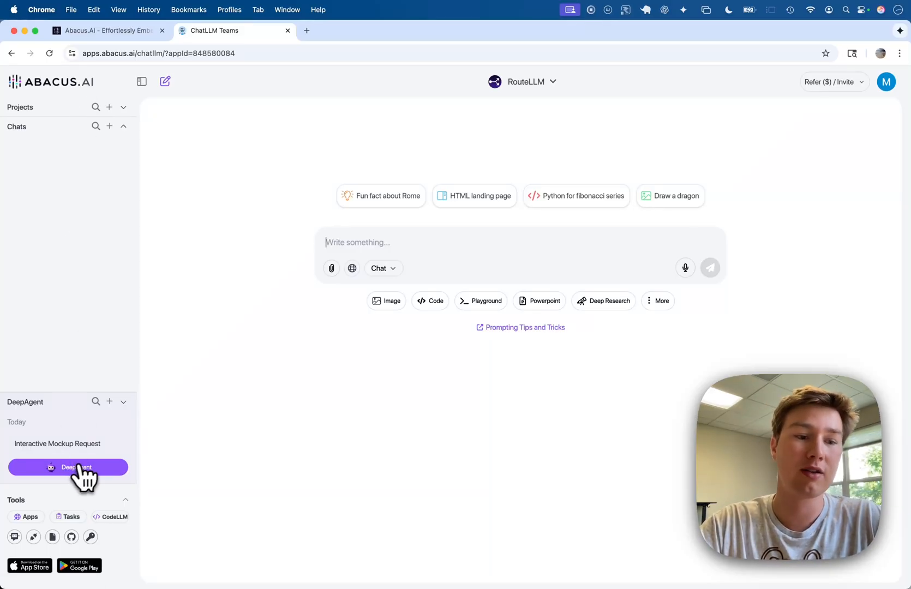
# Step: Start a new DeepAgent task for the iPad leaderboard and analytics mockup request
pyautogui.click(86, 475)
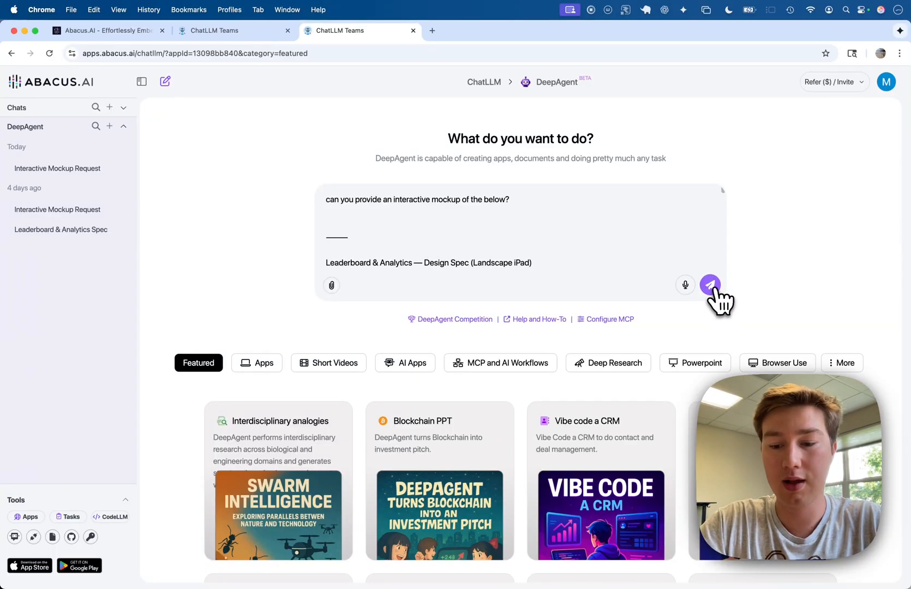
# Step: Send the mockup request and read DeepAgent's four clarifying questions
pyautogui.click(709, 284)
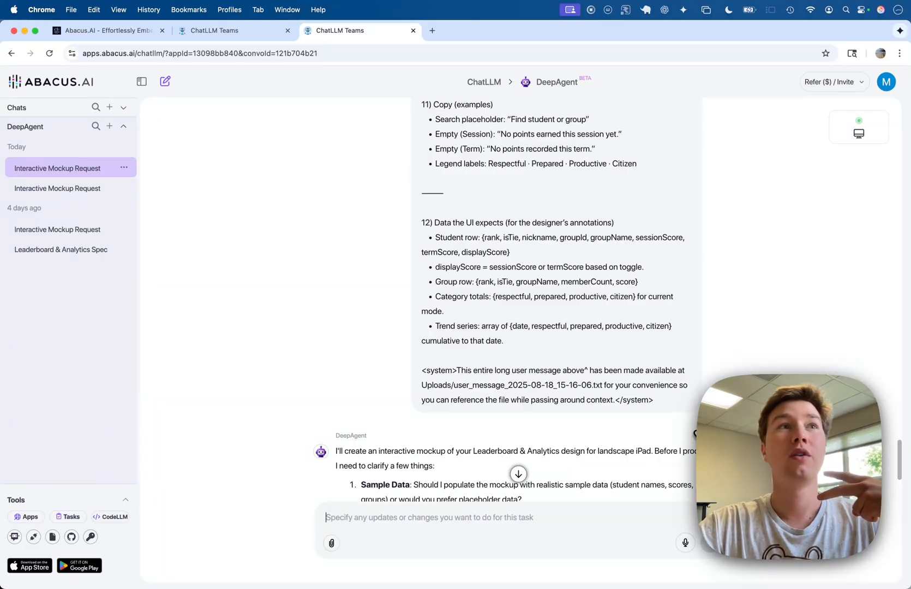
pyautogui.scroll(-3)
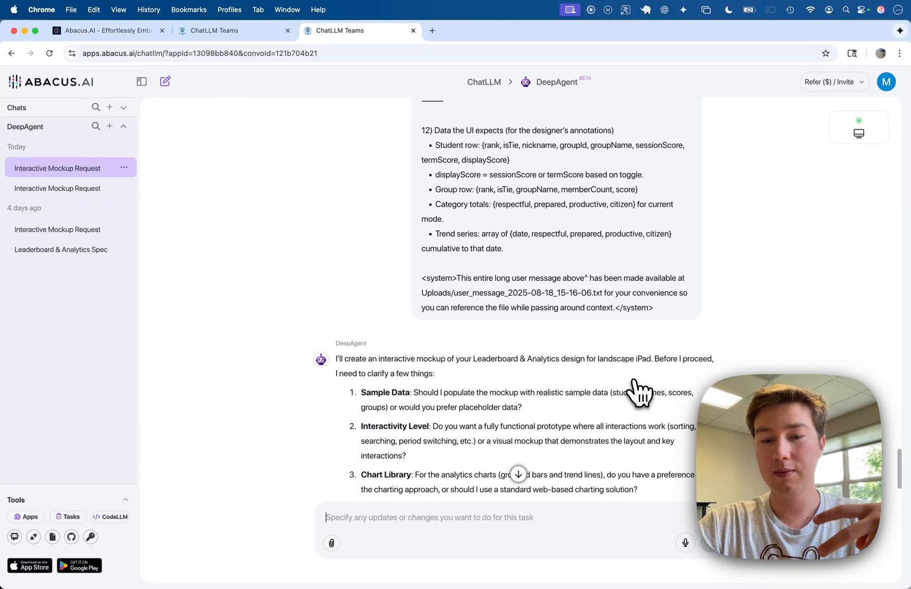
pyautogui.scroll(-3)
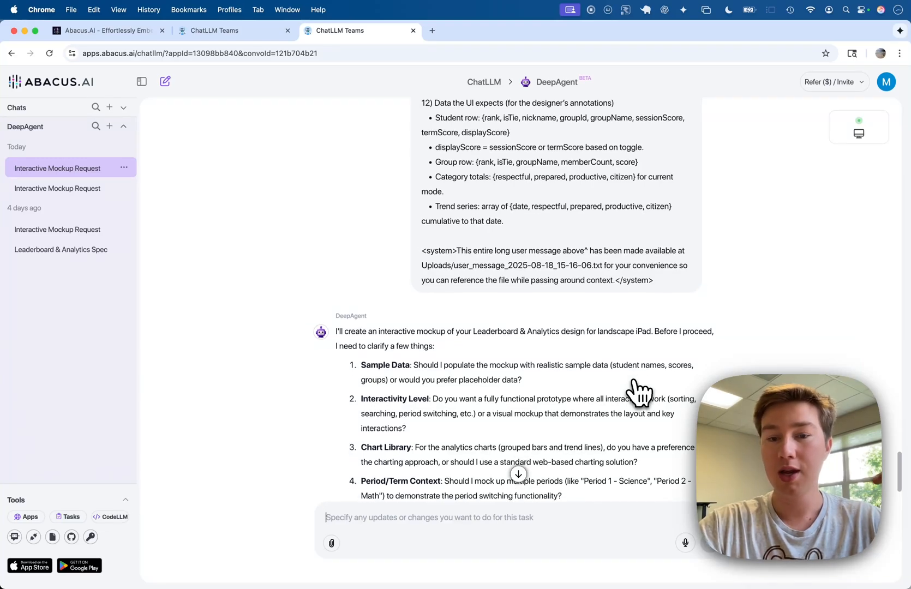
pyautogui.scroll(-3)
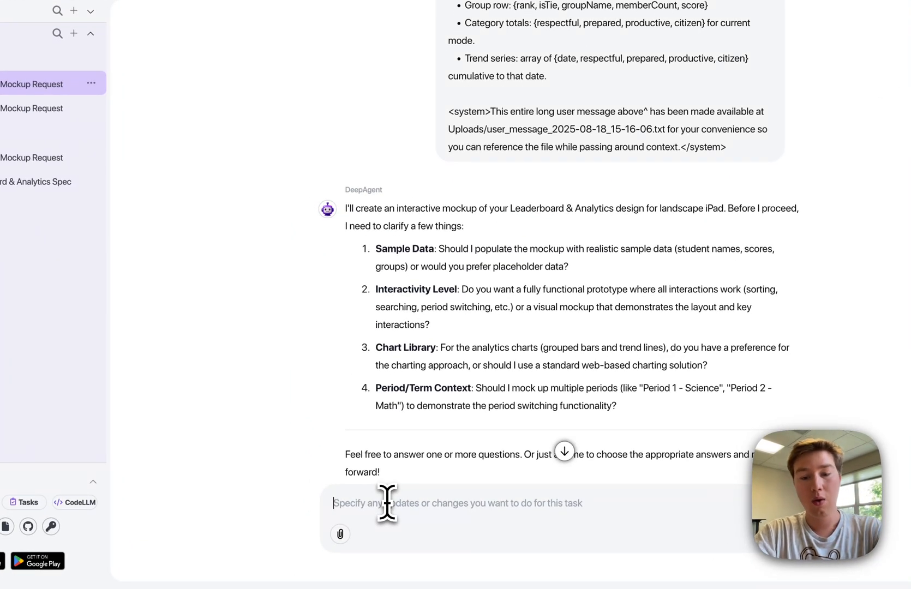
# Step: Answer questions 1) and 2): sample data please, and working search, sorting and period switching
pyautogui.write('1)')
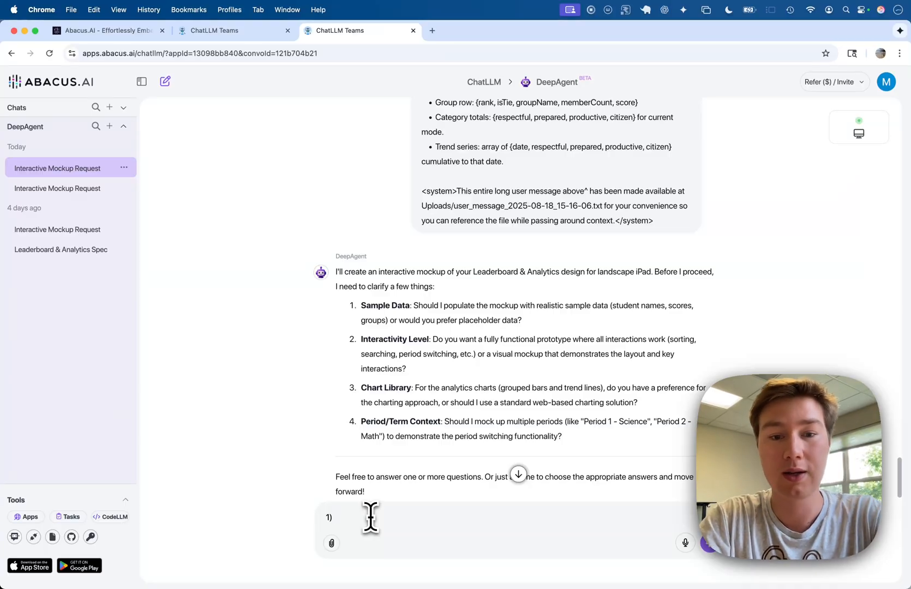
pyautogui.write('Please just provide')
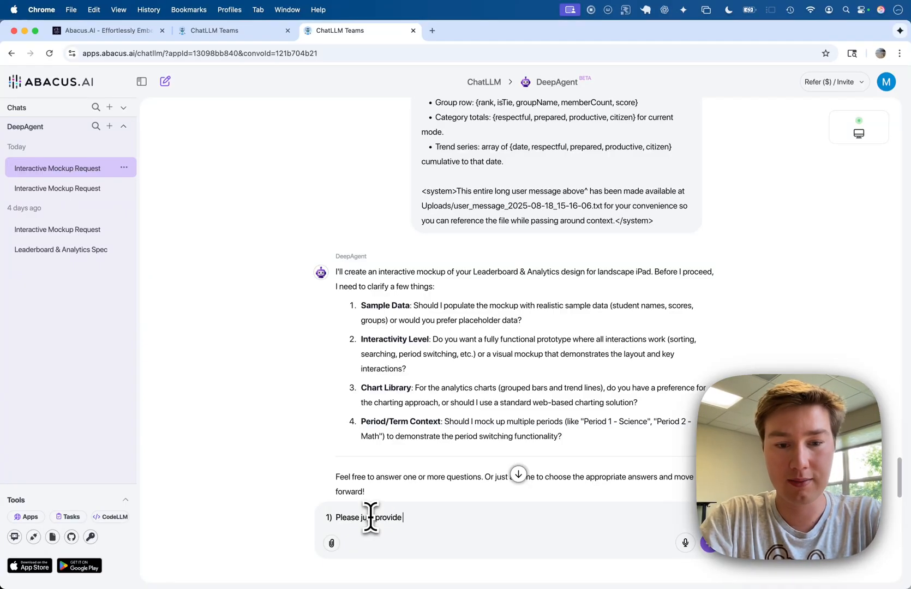
pyautogui.write('sample data for this interactive mockup')
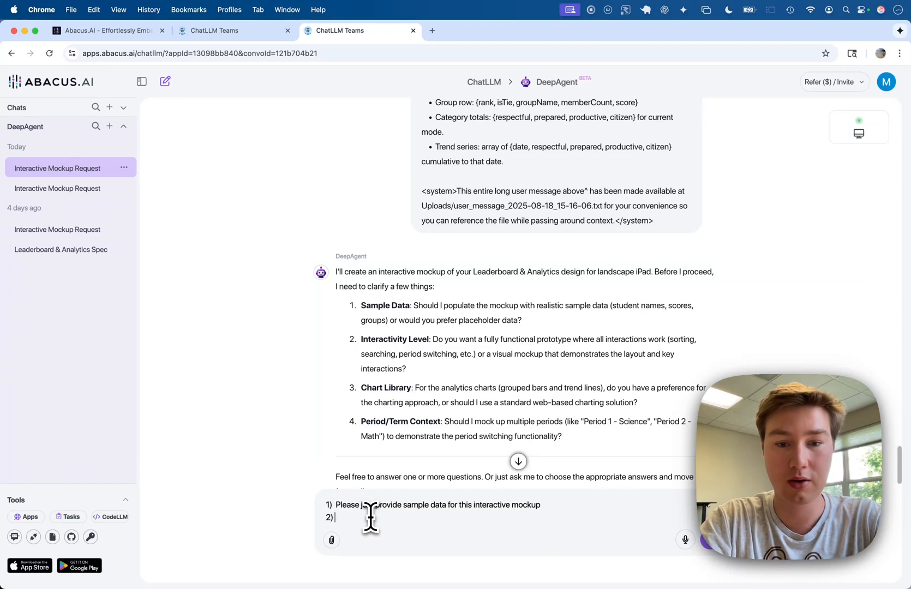
pyautogui.write('Correct p')
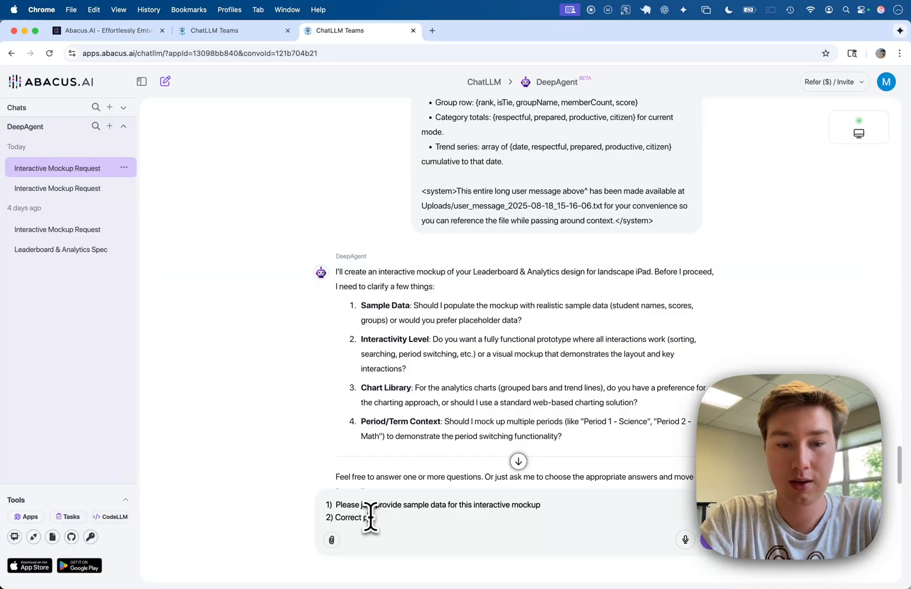
pyautogui.write('ase provide')
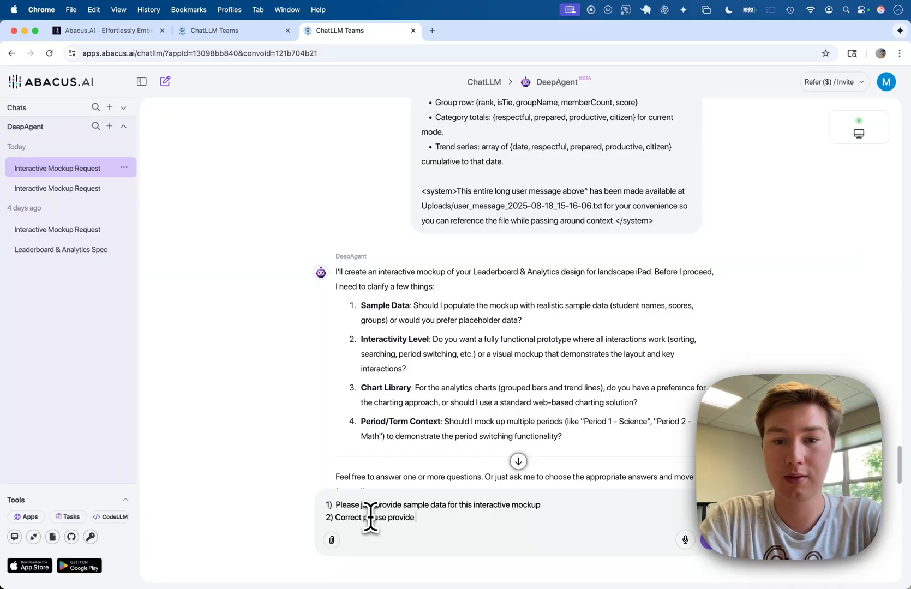
pyautogui.write('in')
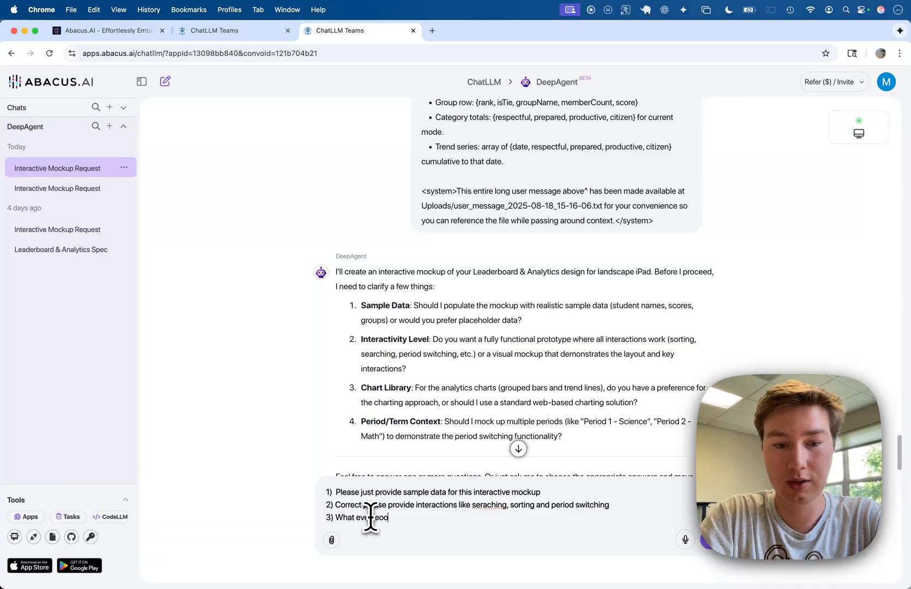
# Step: Answer 3) most beautiful charts meeting the UI spec and 4) yes to multiple periods, then send
pyautogui.write('ooks th')
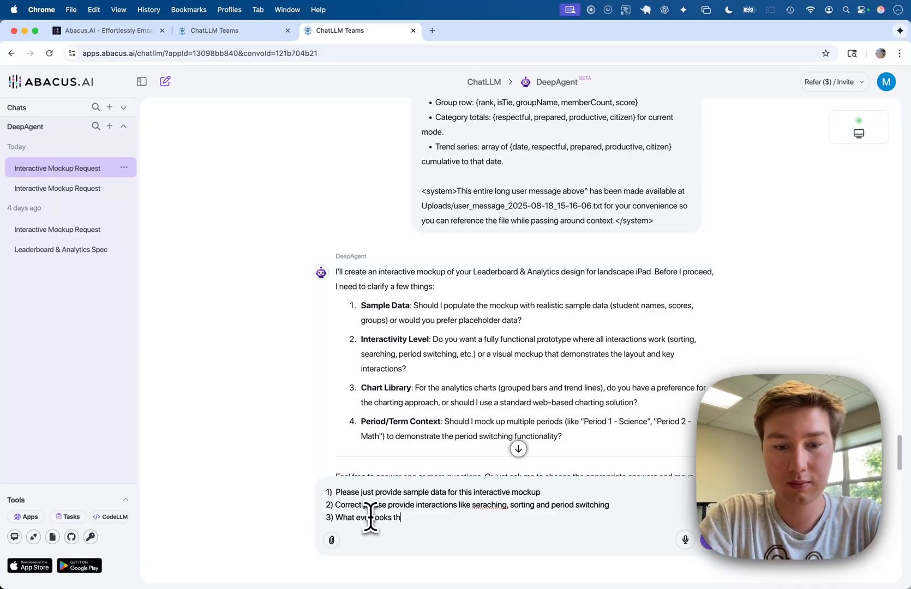
pyautogui.write('the most beai')
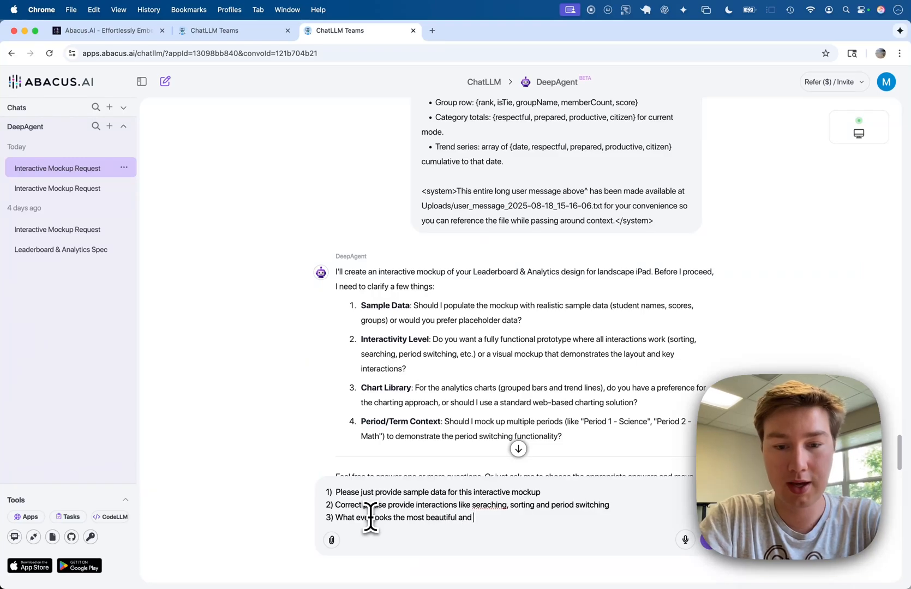
pyautogui.write('can meet spec')
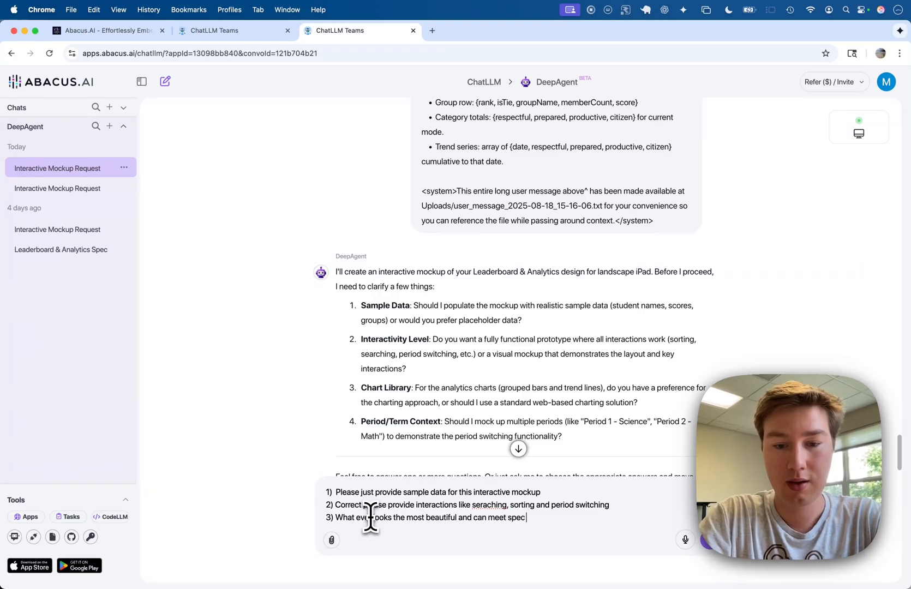
pyautogui.write('ui requirments')
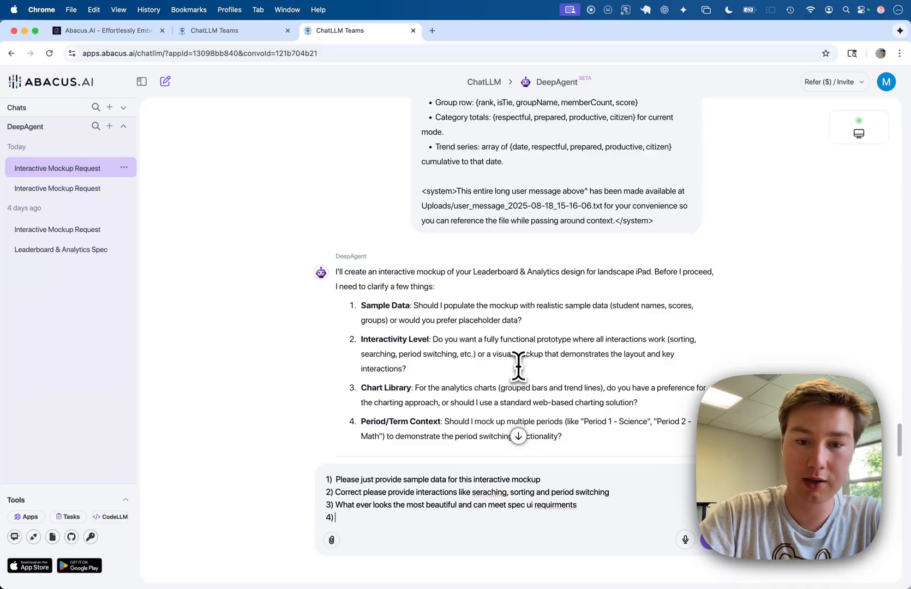
pyautogui.scroll(-3)
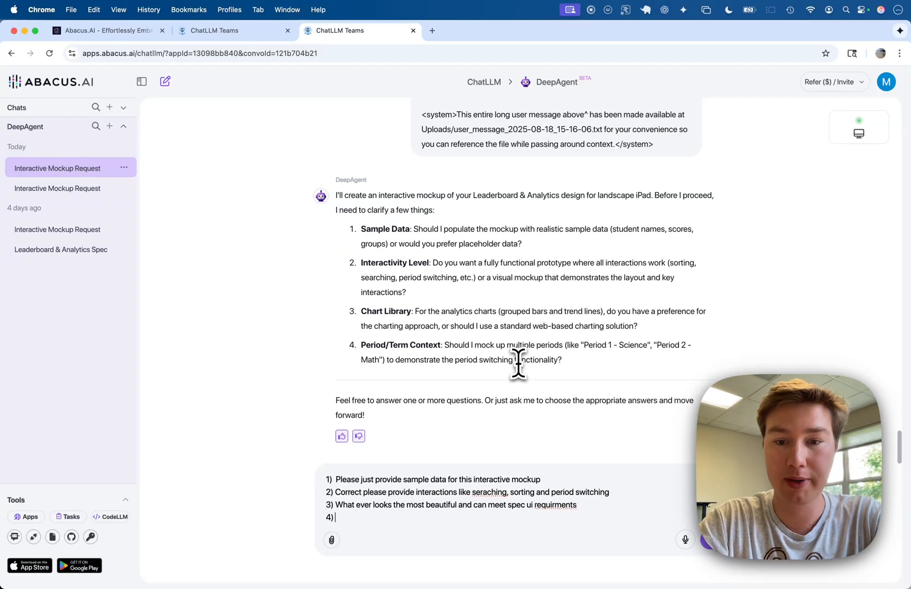
pyautogui.write('Yes ple')
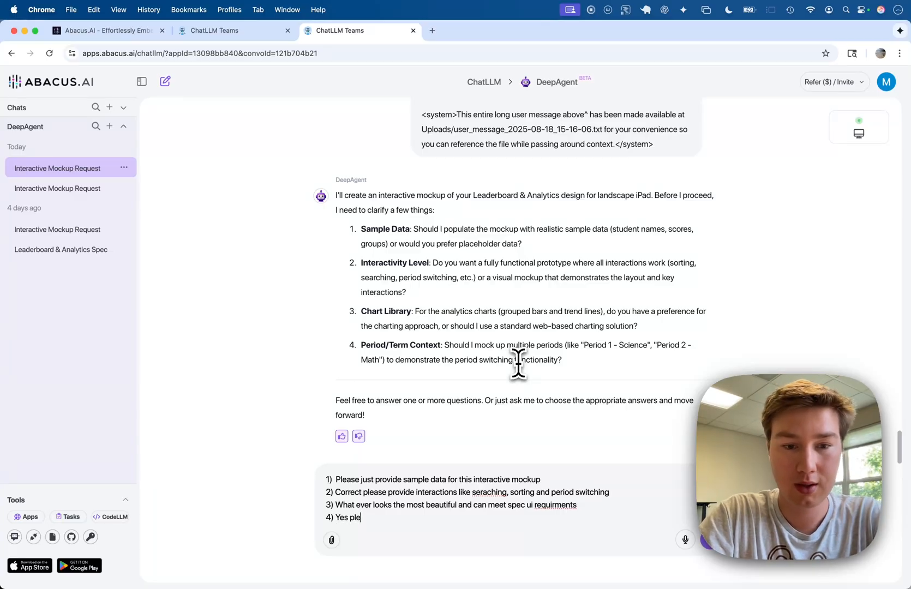
pyautogui.press('Return')
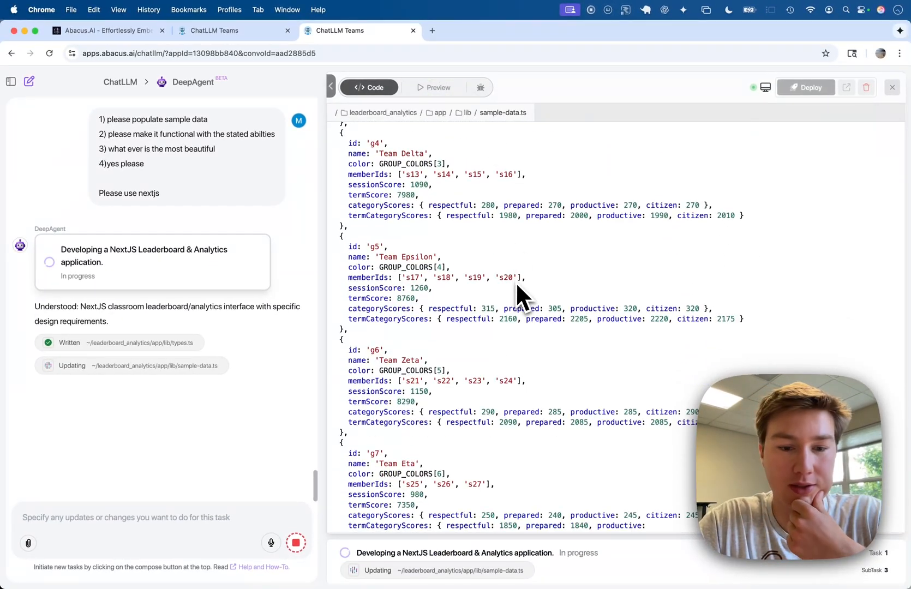
# Step: Scroll through the Code pane as sample-data.ts and header.tsx are generated
pyautogui.scroll(-3)
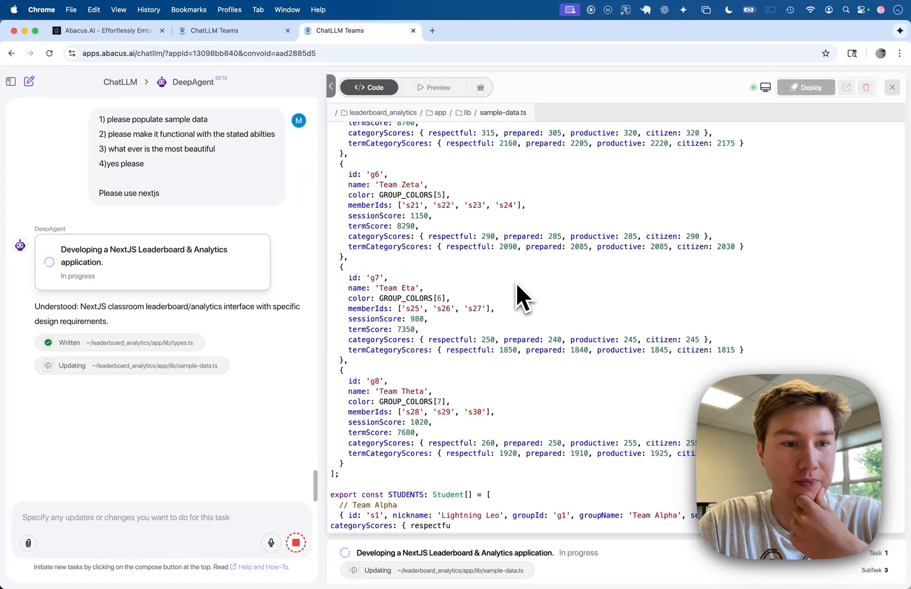
pyautogui.scroll(-3)
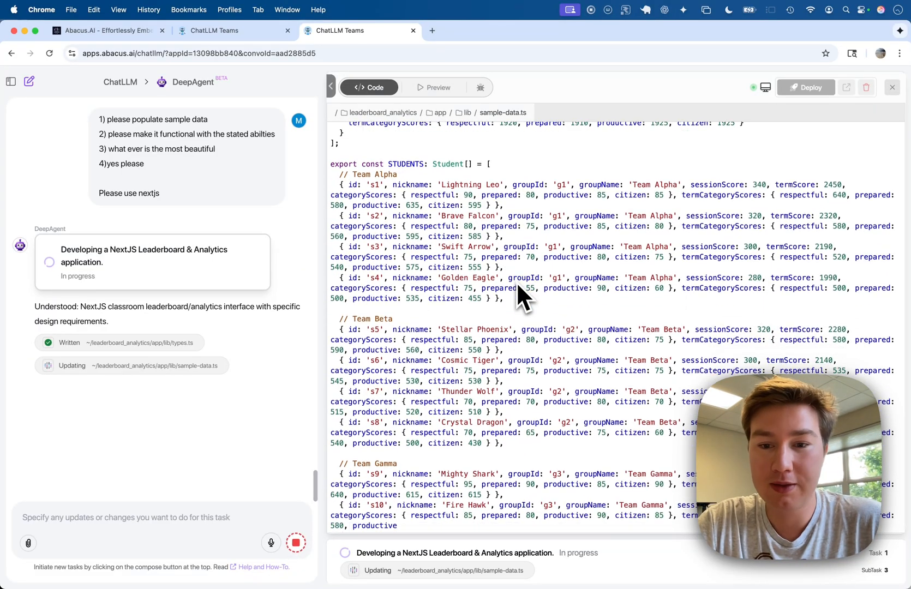
pyautogui.scroll(-3)
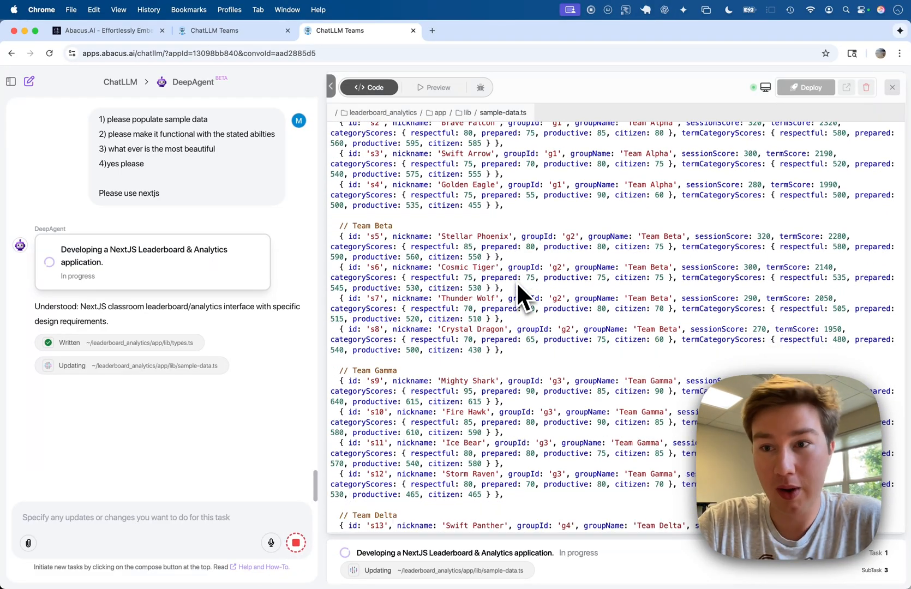
pyautogui.scroll(-3)
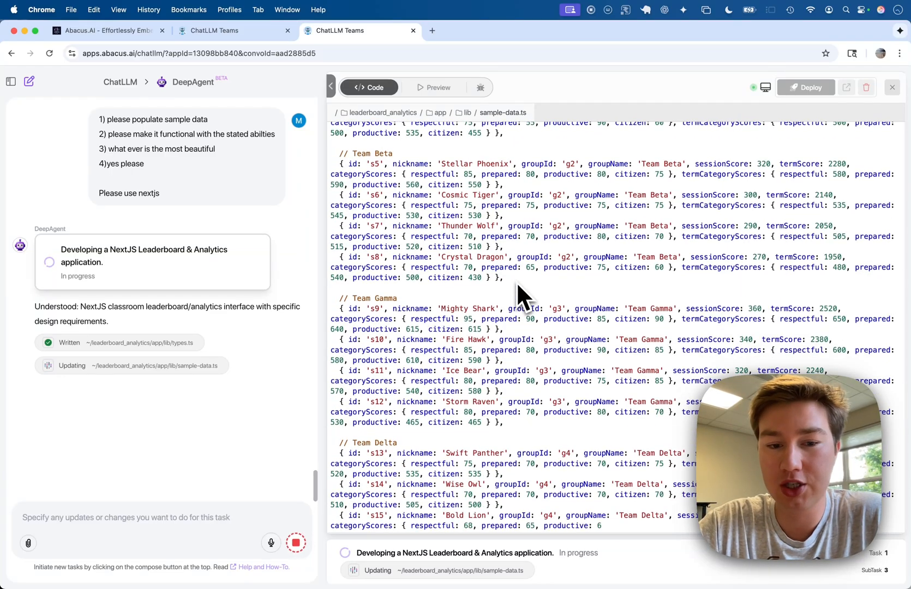
pyautogui.scroll(-3)
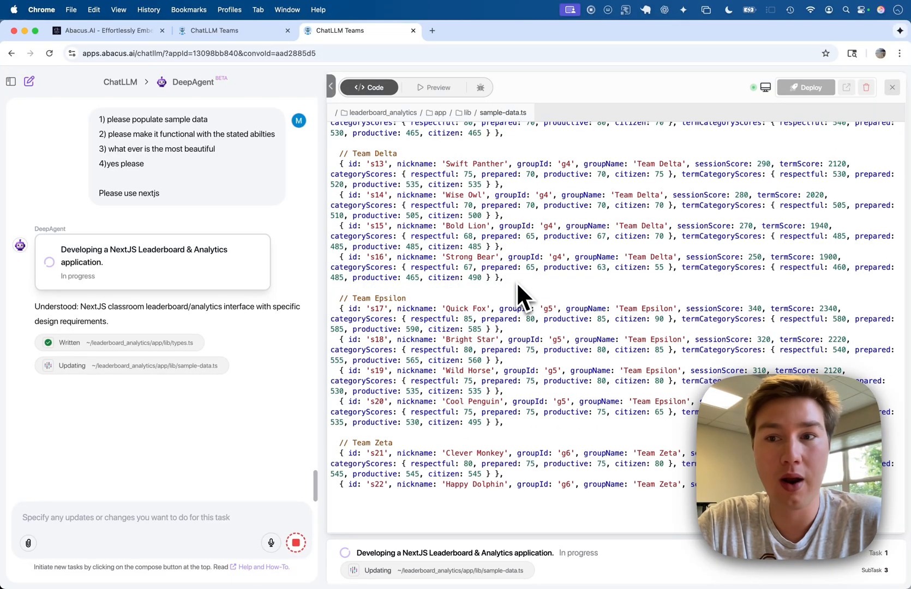
pyautogui.scroll(-3)
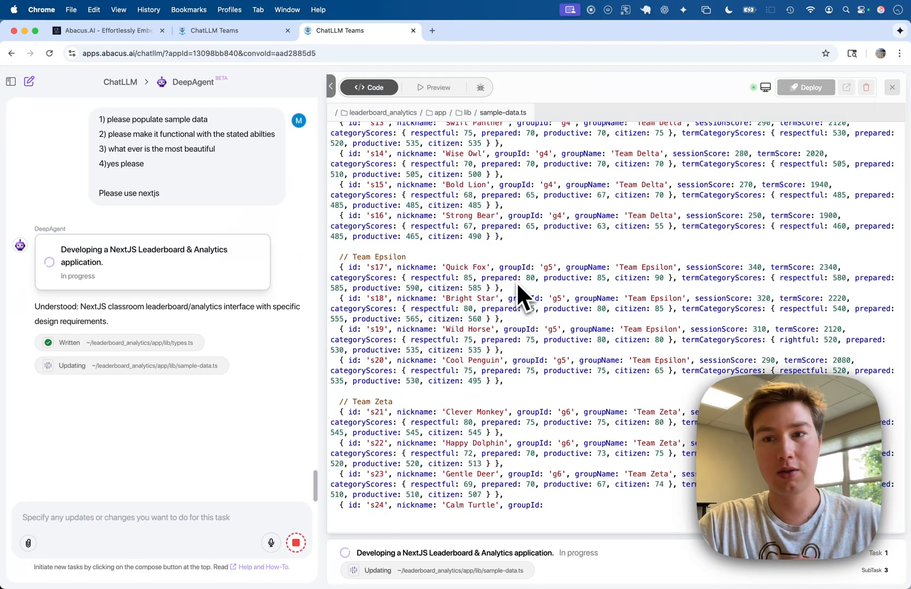
pyautogui.scroll(-3)
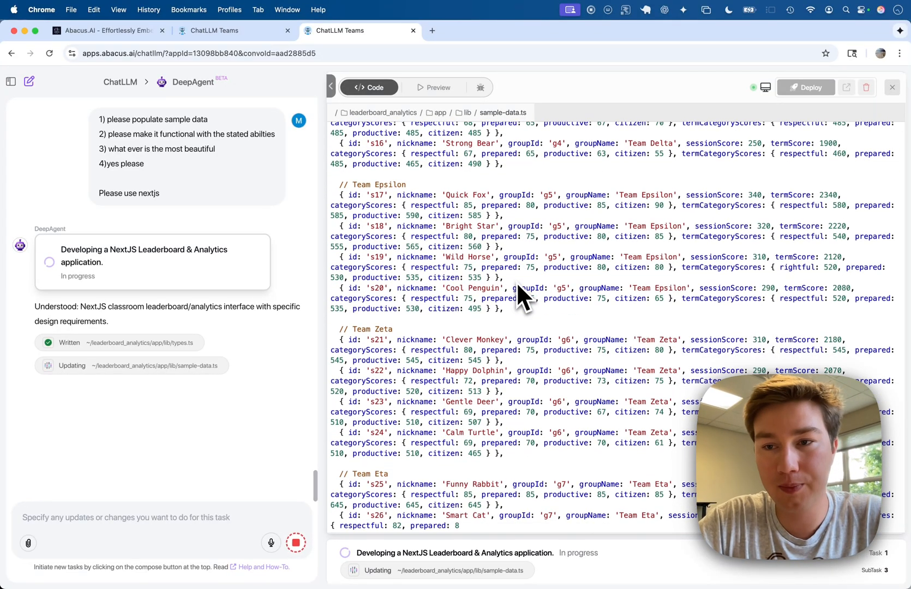
pyautogui.scroll(-3)
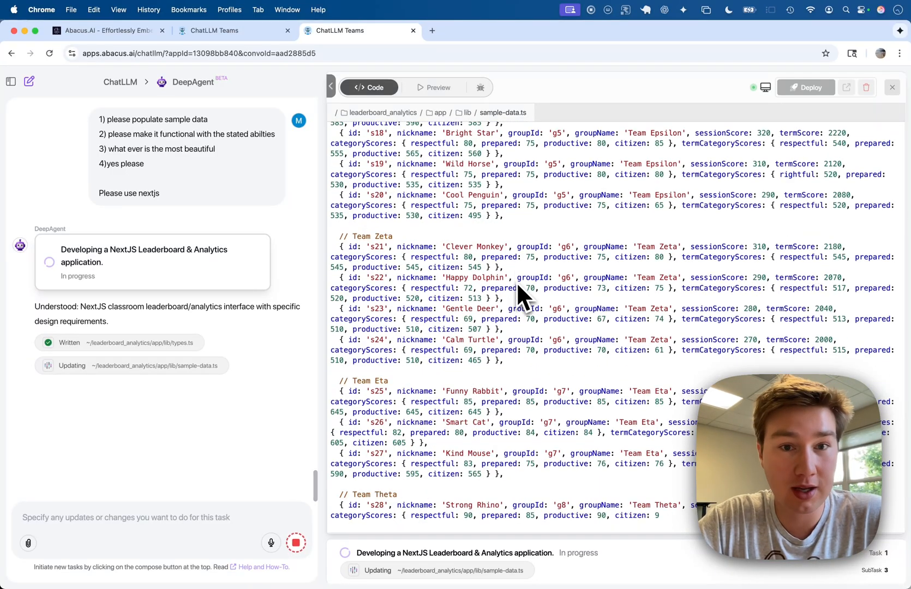
pyautogui.scroll(-3)
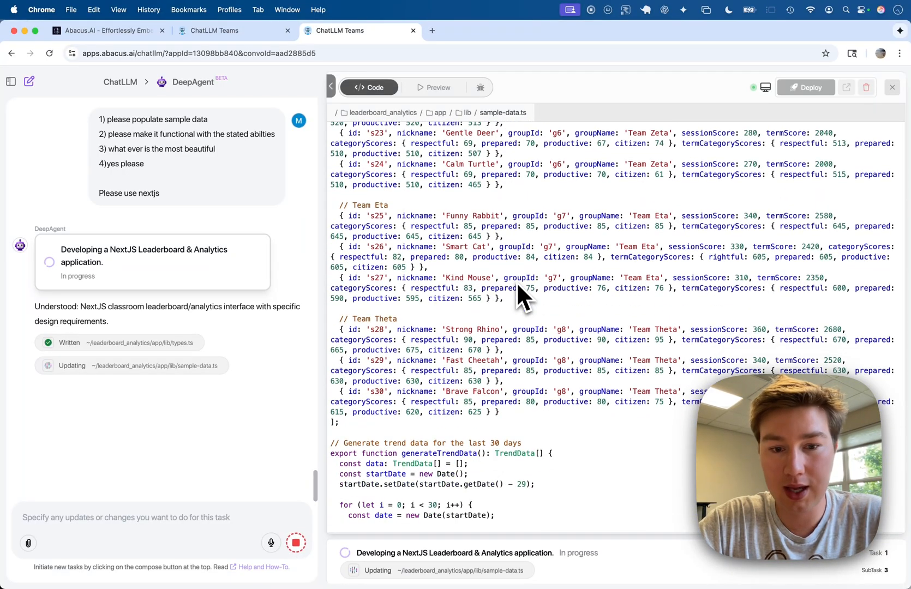
pyautogui.scroll(-3)
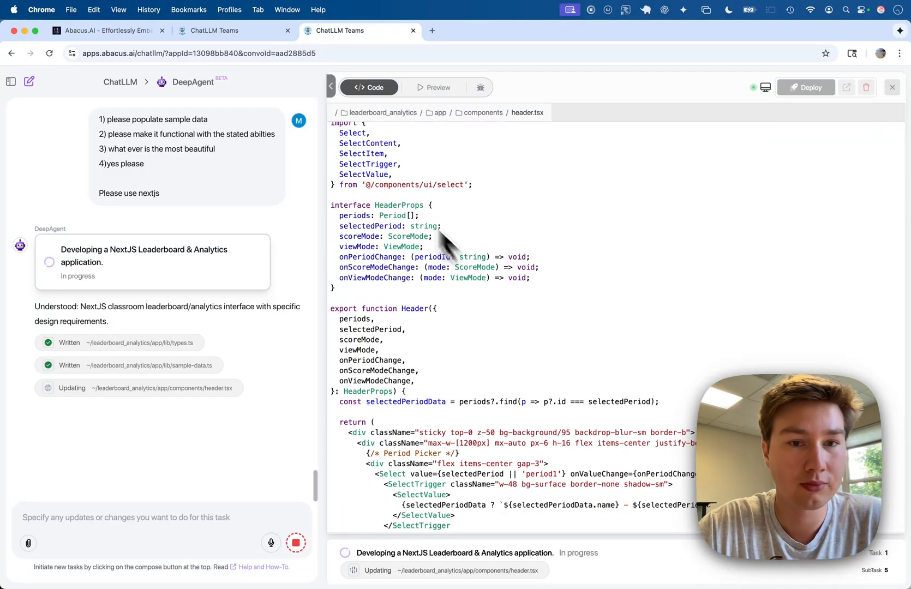
pyautogui.scroll(-3)
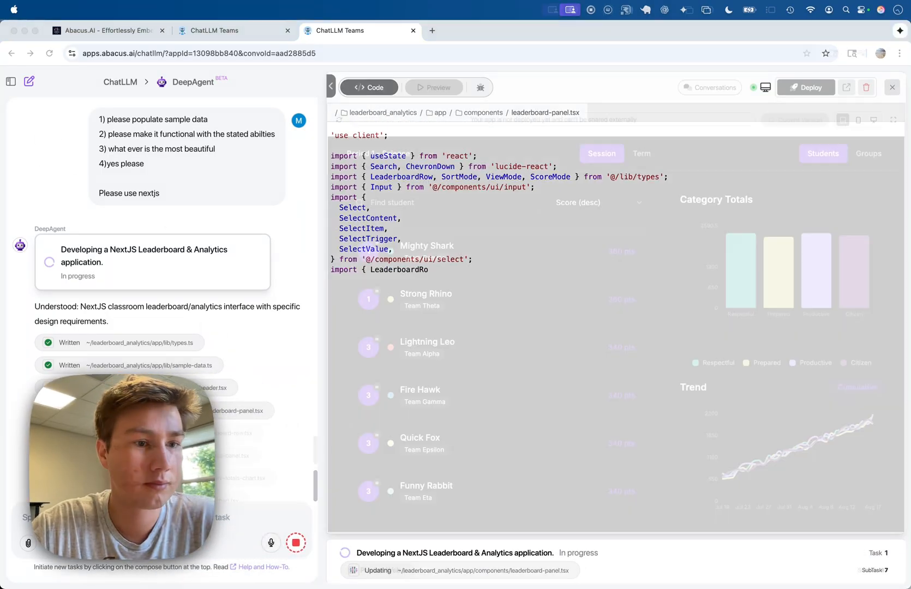
# Step: Preview the app, switching to Term totals and Groups rankings, then back to Students
pyautogui.click(433, 88)
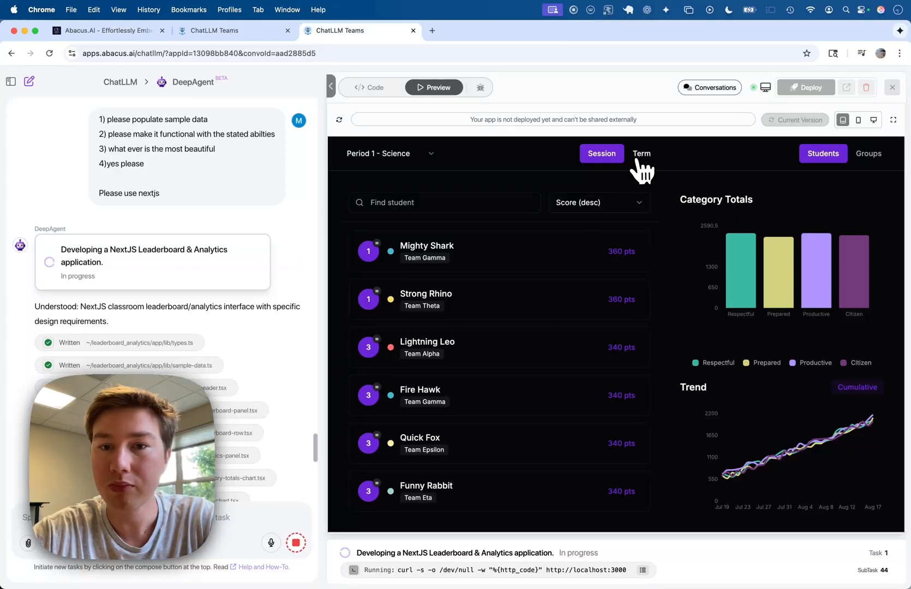
pyautogui.click(642, 154)
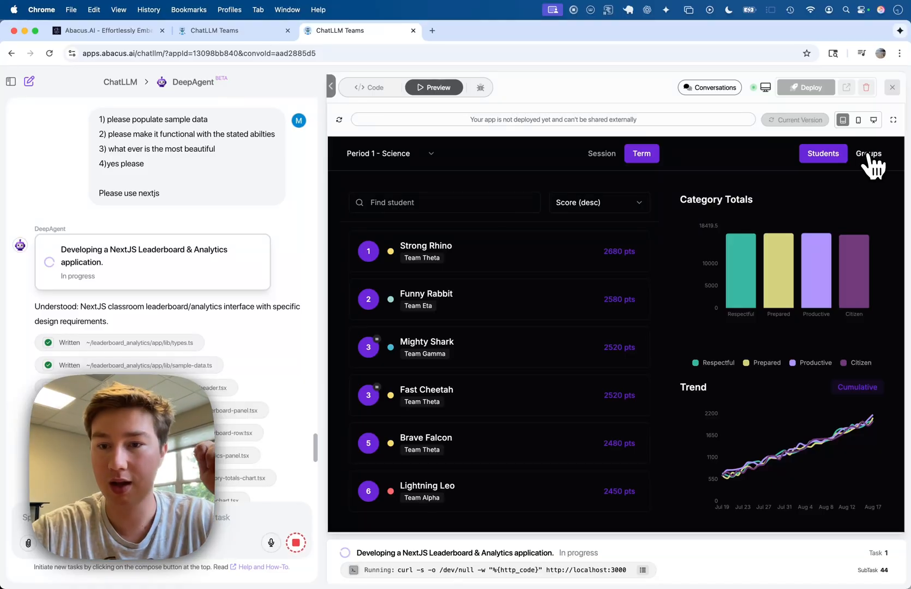
pyautogui.click(869, 154)
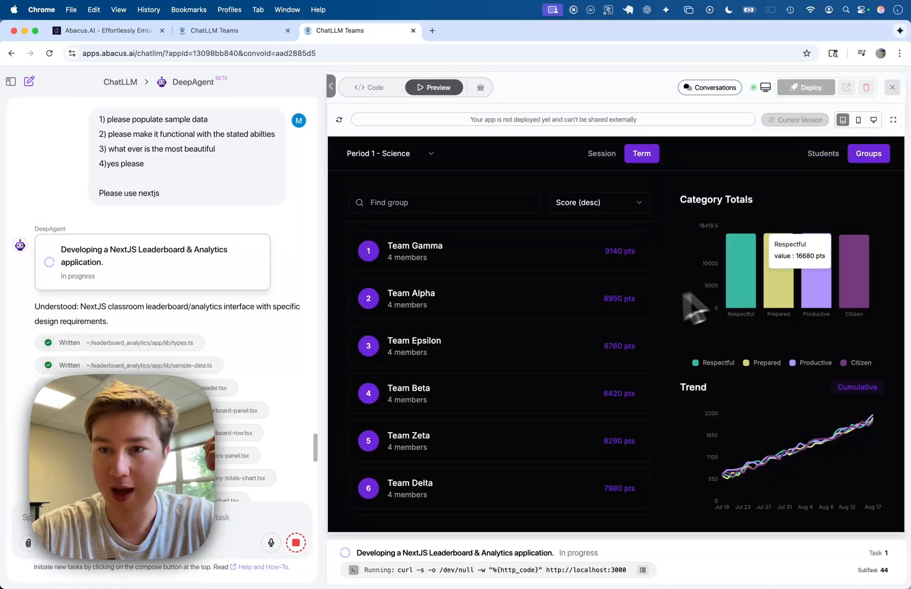
pyautogui.moveTo(869, 154)
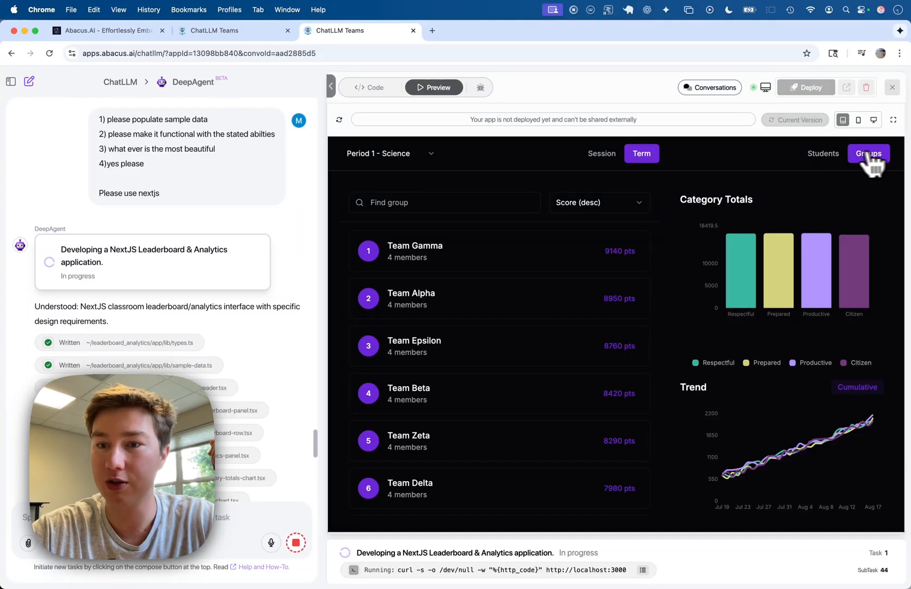
pyautogui.click(823, 154)
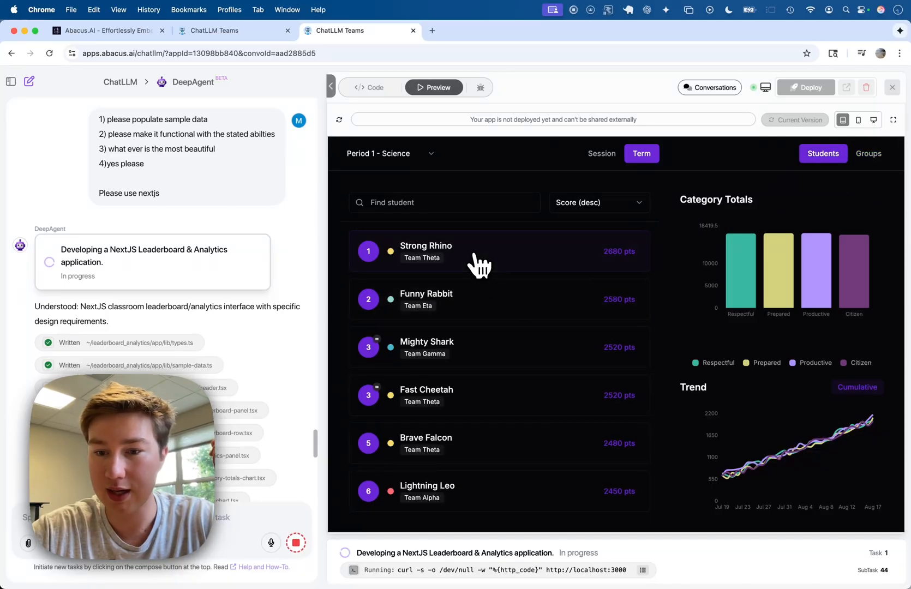
pyautogui.moveTo(529, 197)
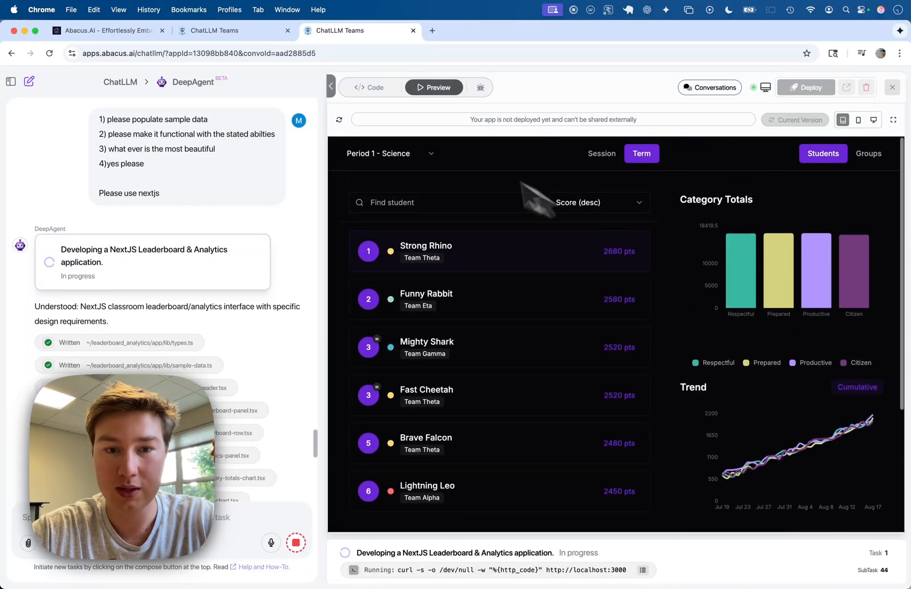
pyautogui.moveTo(462, 279)
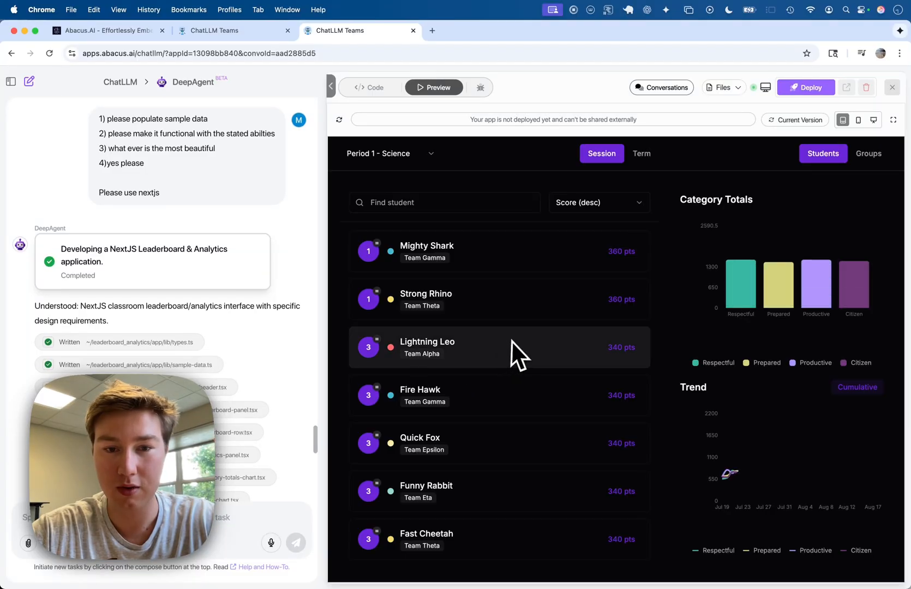
# Step: Show session rankings by team to see Team Theta's category breakdown
pyautogui.click(869, 154)
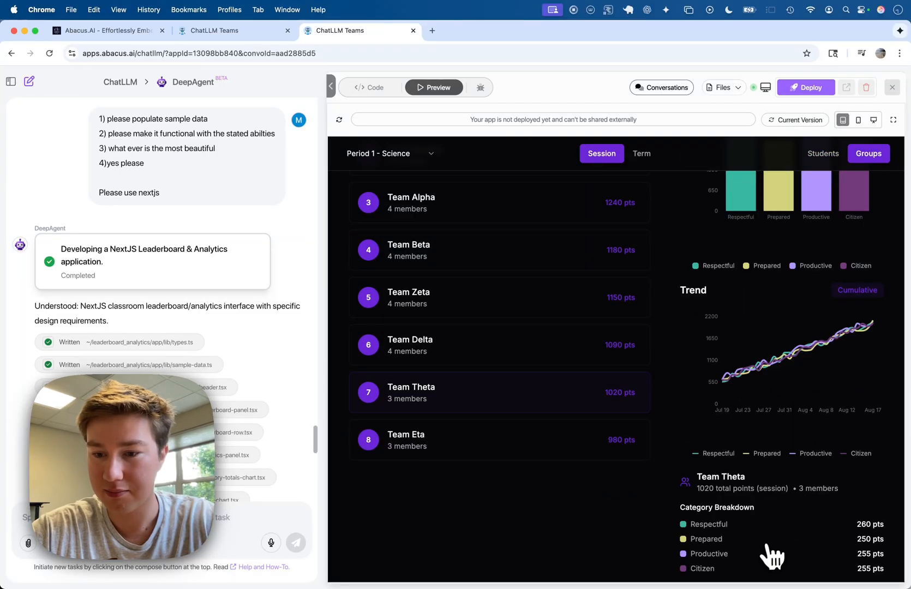
pyautogui.moveTo(794, 354)
pyautogui.write('Can you provide')
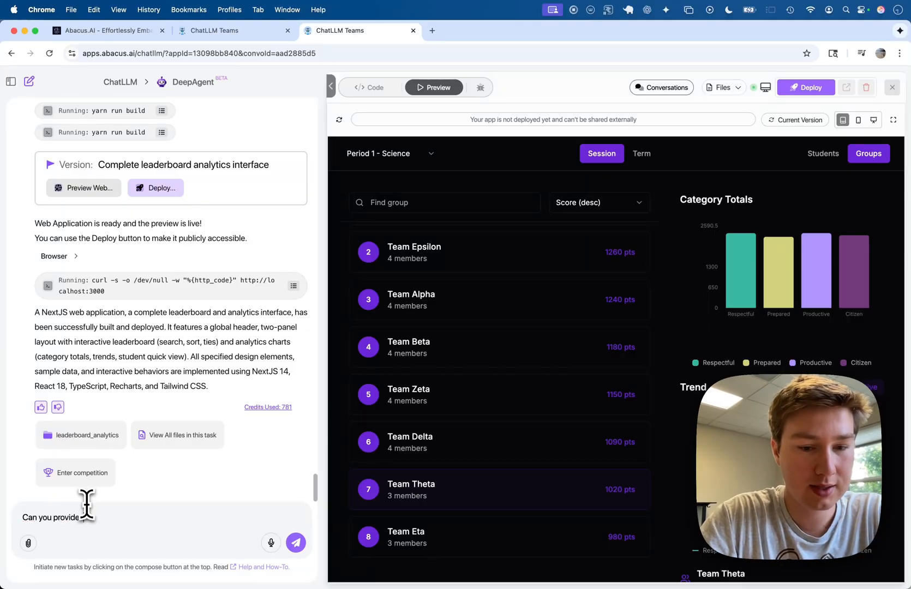
# Step: Ask DeepAgent to provide the app in light mode, not a dark background
pyautogui.write('in light mod')
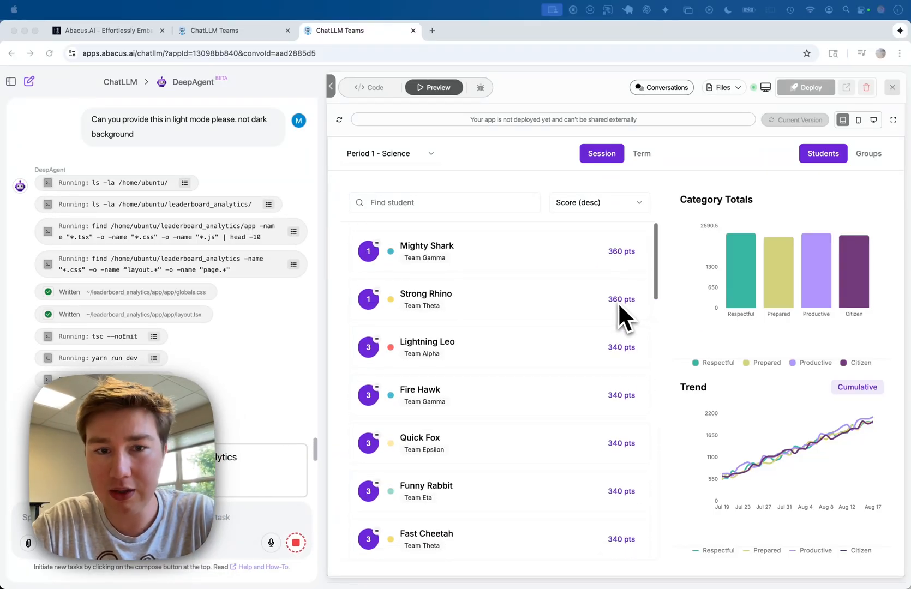
# Step: Sort students alphabetically, search for 'bright', then clear the search
pyautogui.click(599, 202)
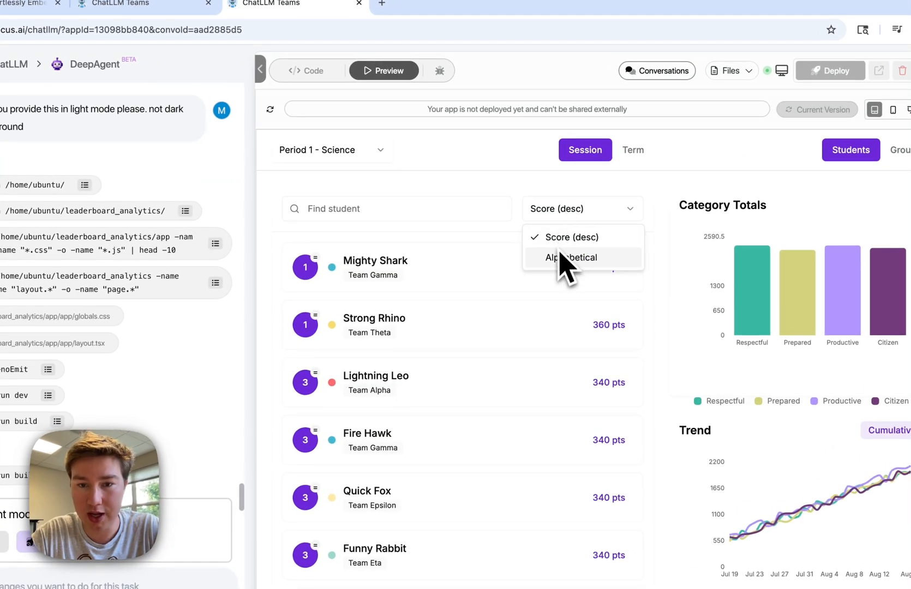
pyautogui.click(572, 258)
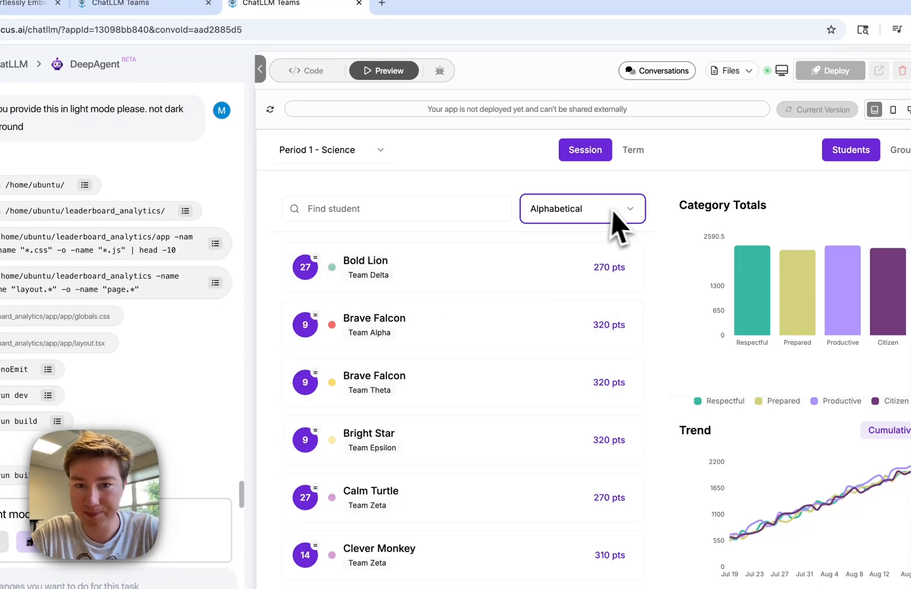
pyautogui.click(395, 209)
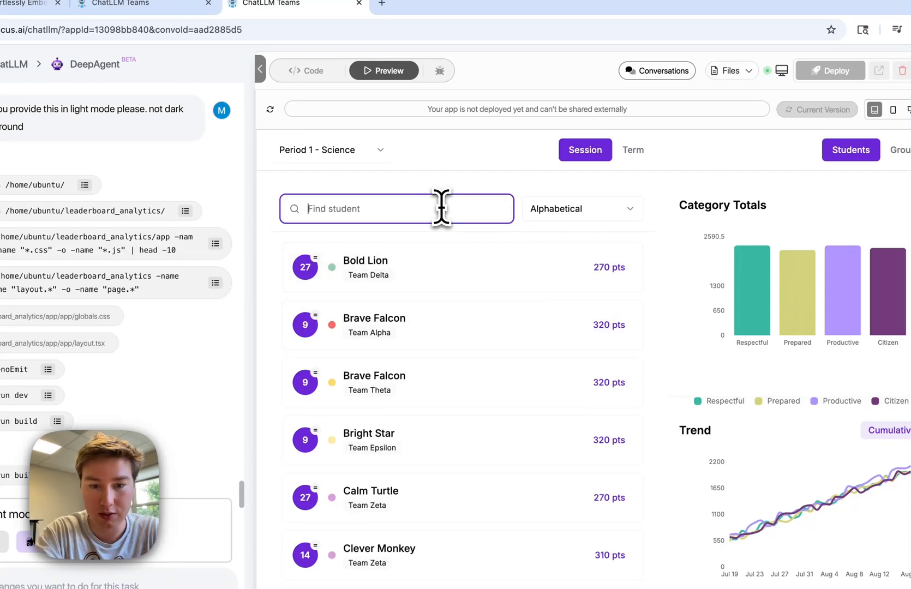
pyautogui.write('bright')
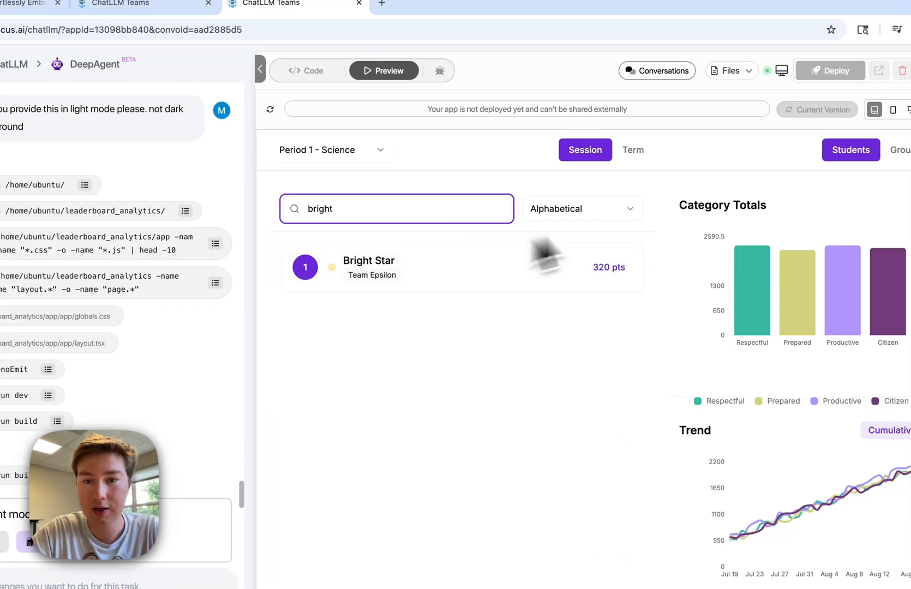
pyautogui.click(397, 208)
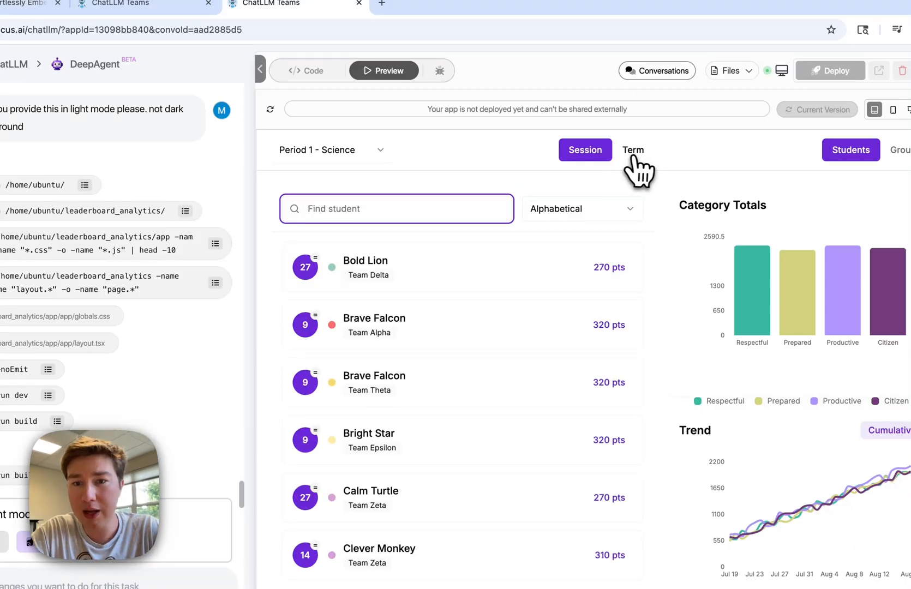
pyautogui.click(581, 209)
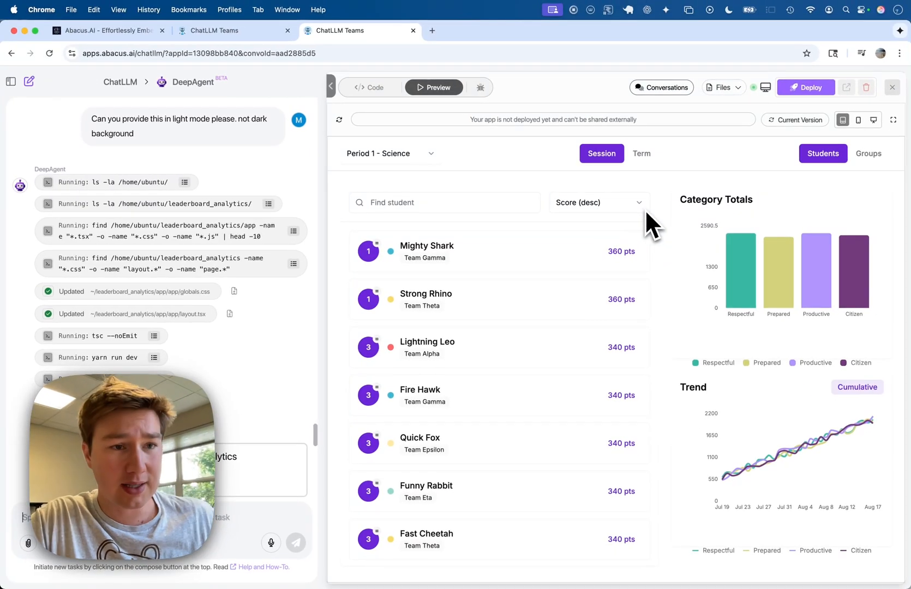
pyautogui.moveTo(842, 285)
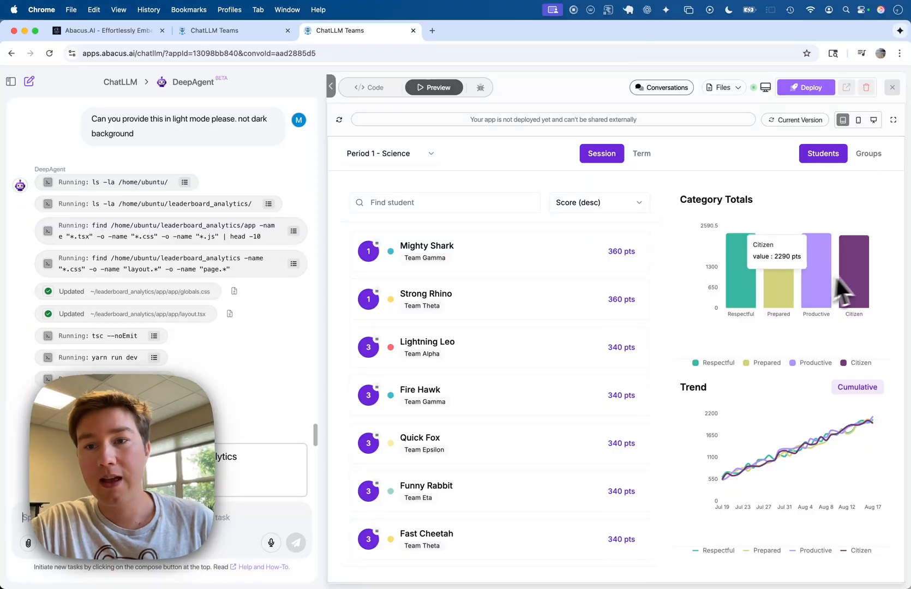
pyautogui.moveTo(720, 229)
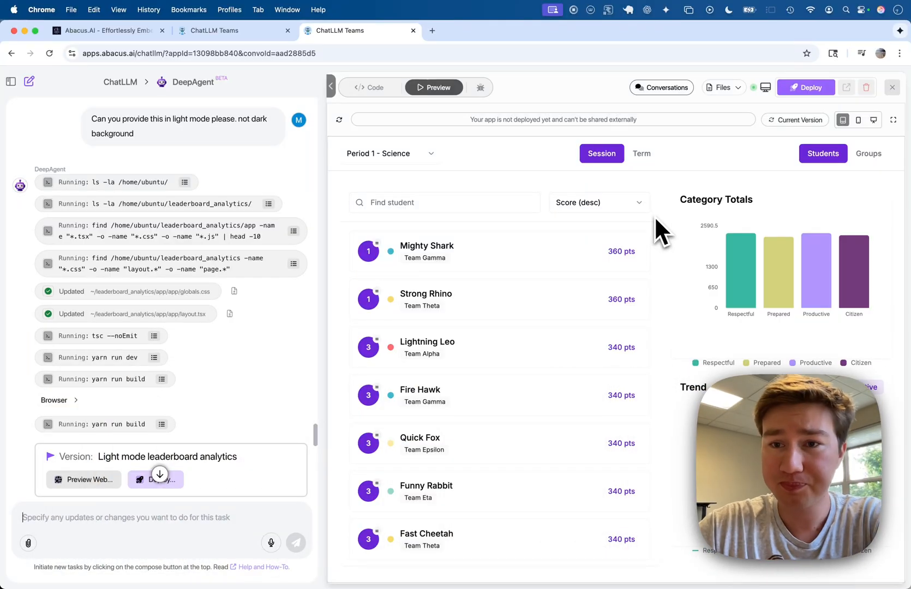
pyautogui.moveTo(807, 87)
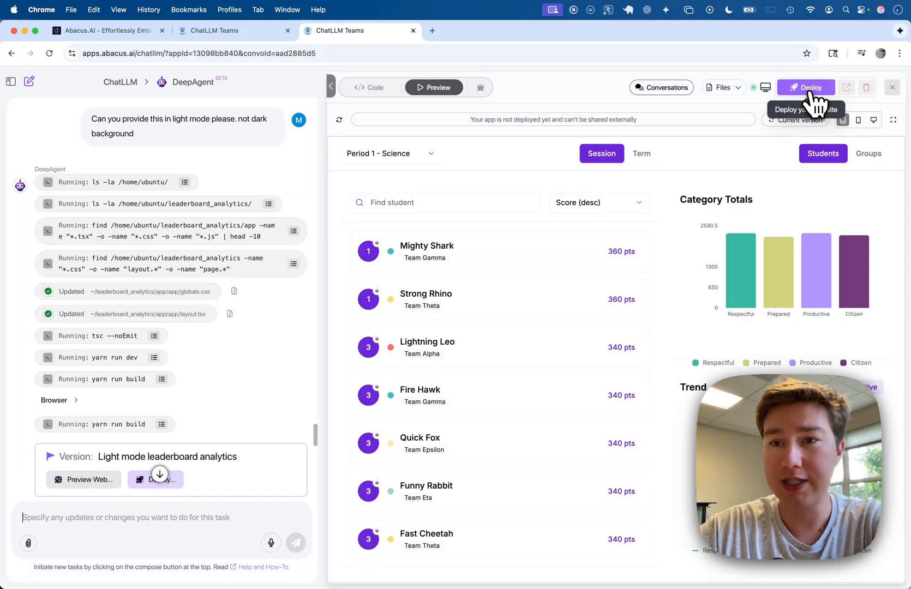
# Step: Deploy the app to production as 'exampleipadanalyticsapp' on abacusai.app
pyautogui.click(806, 87)
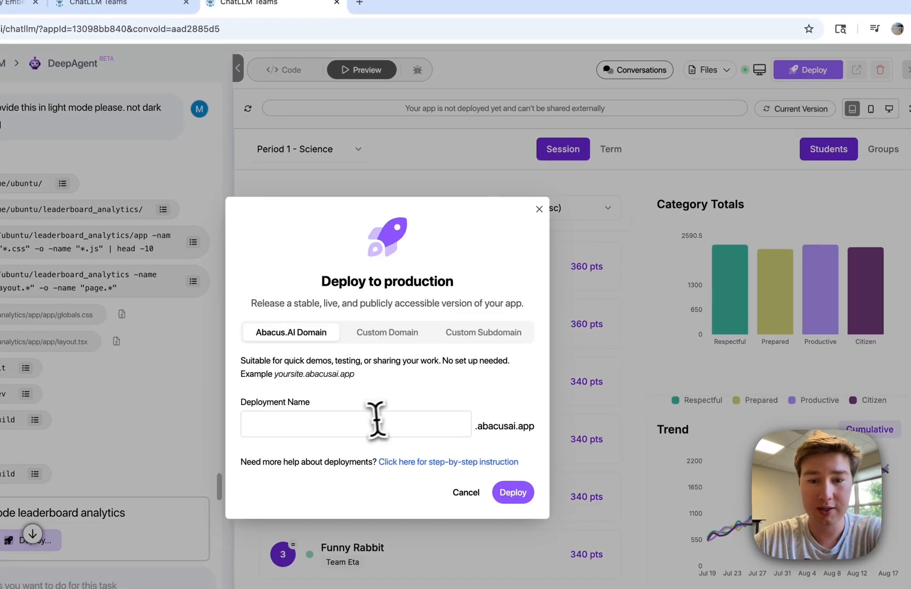
pyautogui.moveTo(371, 424)
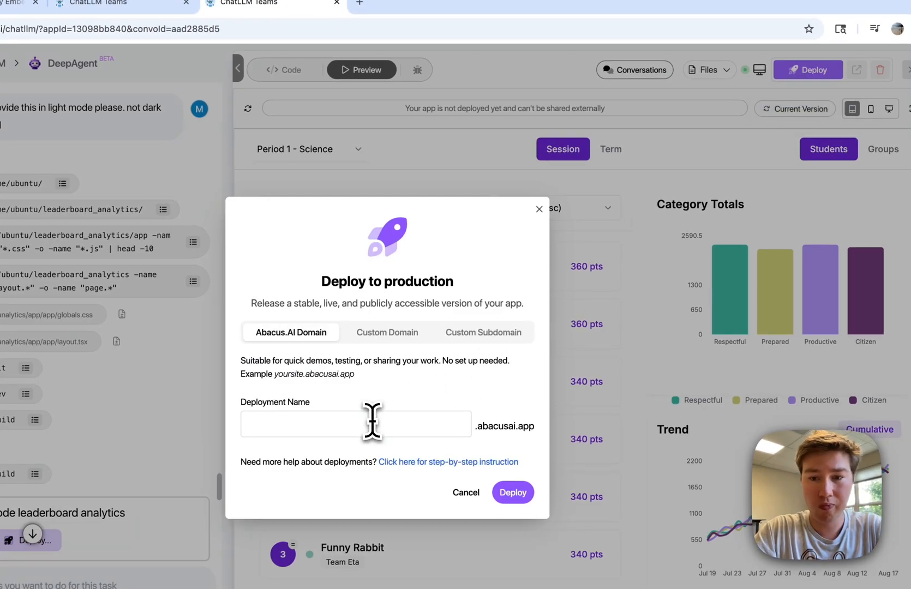
pyautogui.write('e')
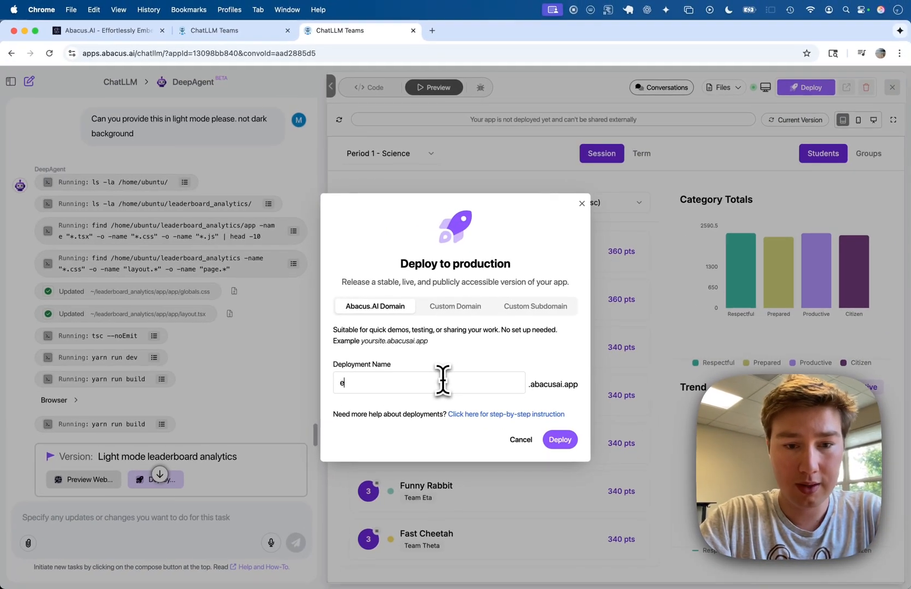
pyautogui.write('xampleipad')
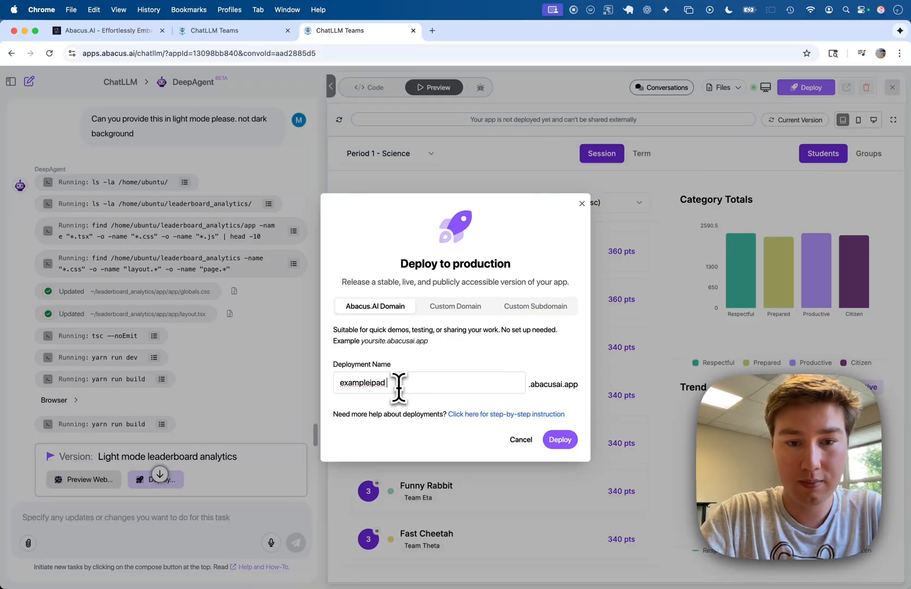
pyautogui.write('analyticsapp')
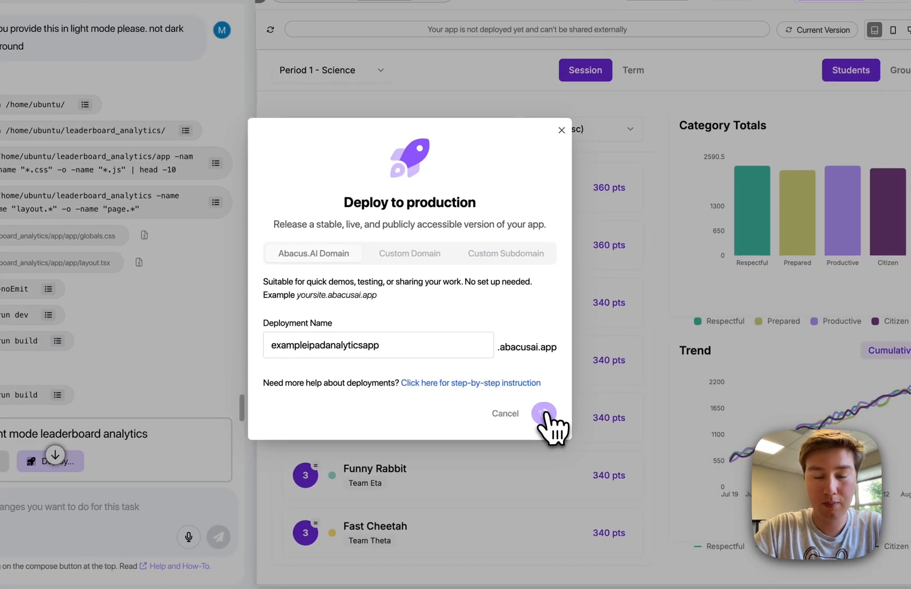
pyautogui.click(543, 414)
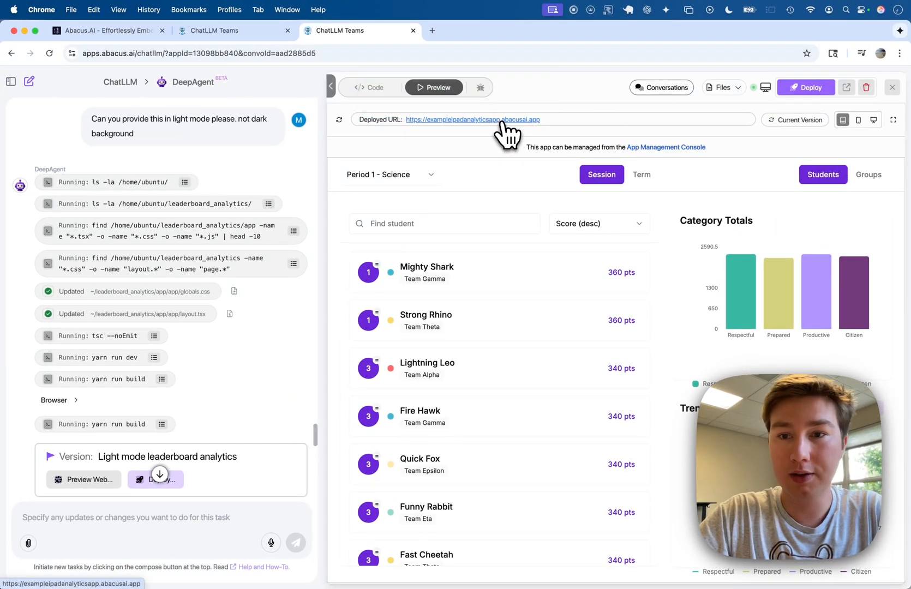
# Step: Open the live site at exampleipadanalyticsapp.abacusai.app
pyautogui.click(464, 120)
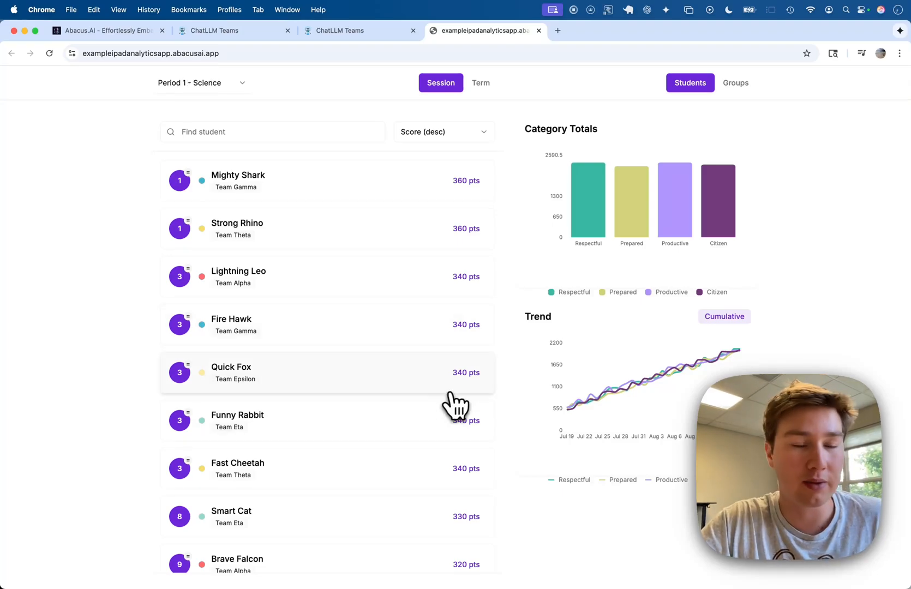
pyautogui.moveTo(324, 206)
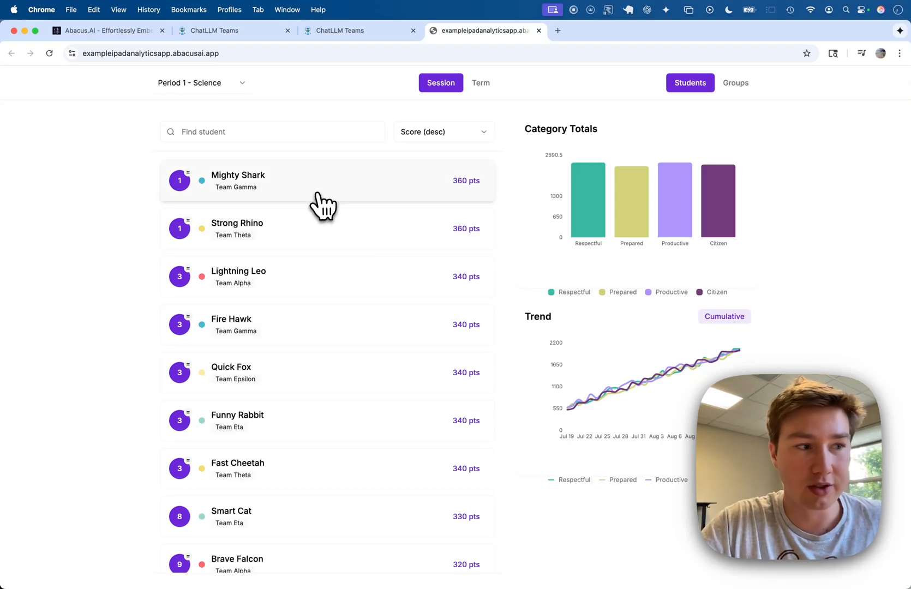
pyautogui.moveTo(326, 203)
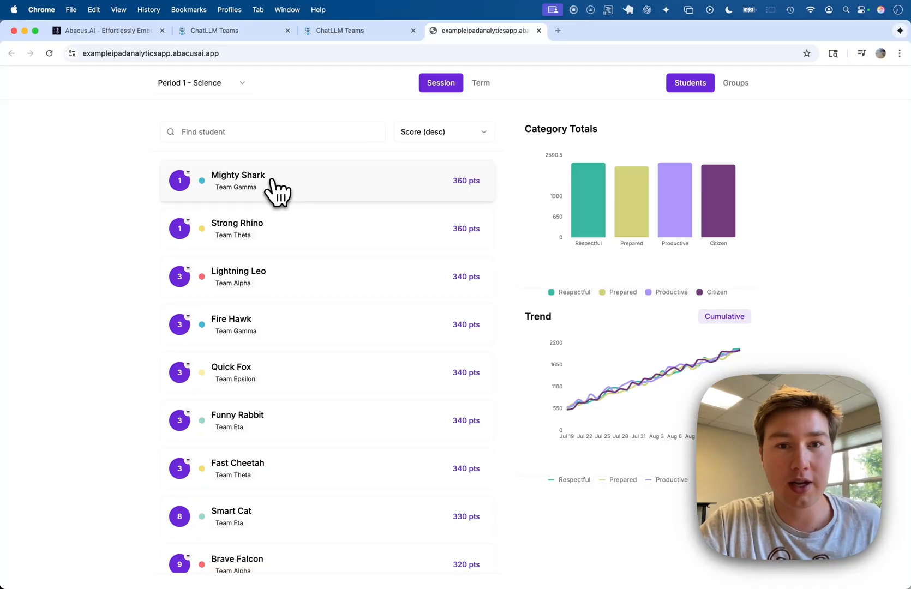
pyautogui.moveTo(135, 93)
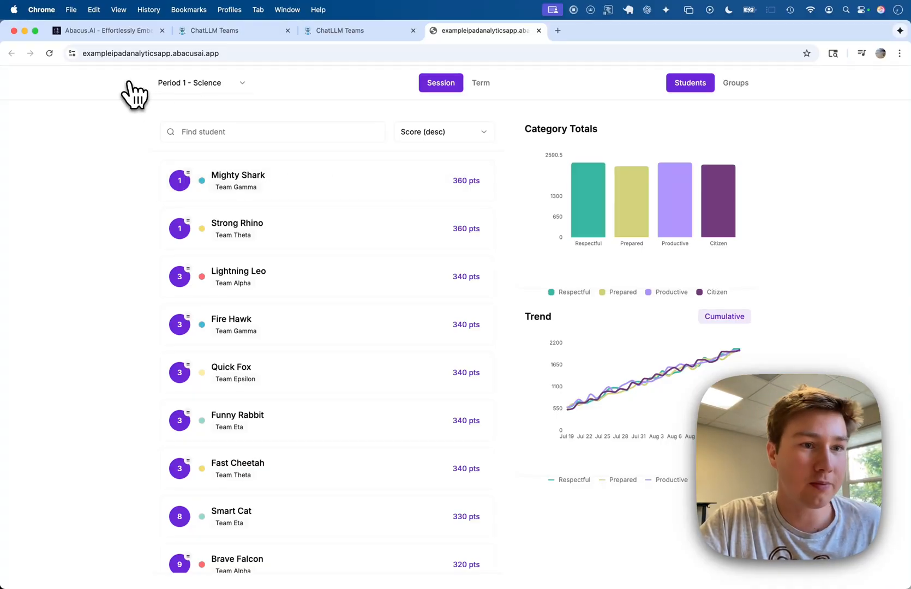